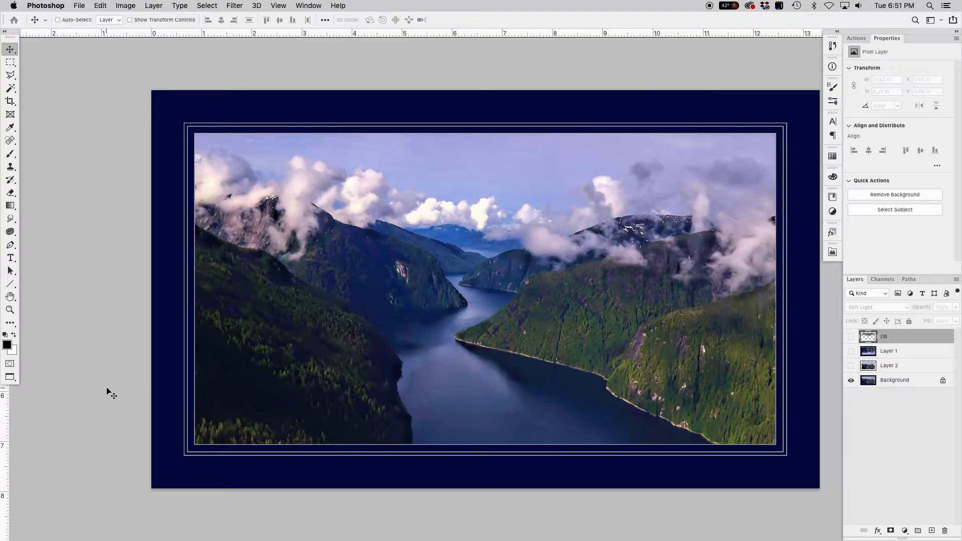
pyautogui.moveTo(457, 422)
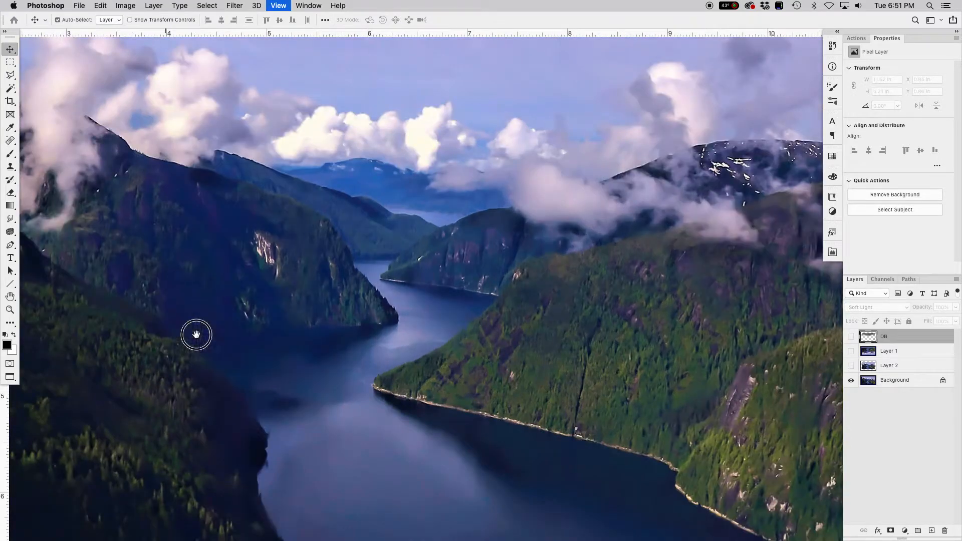
# Step: Pan across the zoomed fjord to view the right mountainside, lower water and frame edge
pyautogui.moveTo(196, 334); pyautogui.dragTo(443, 301)
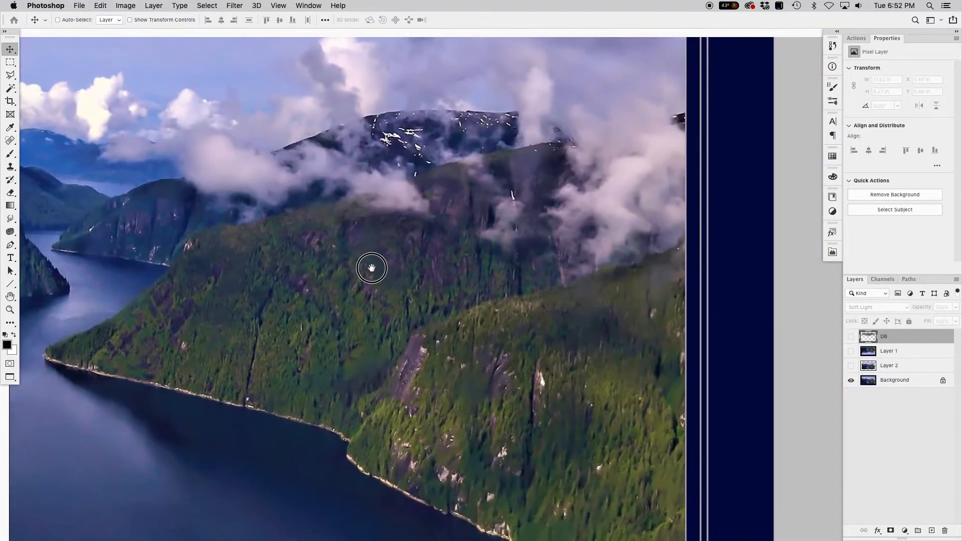
pyautogui.moveTo(371, 268); pyautogui.dragTo(475, 287)
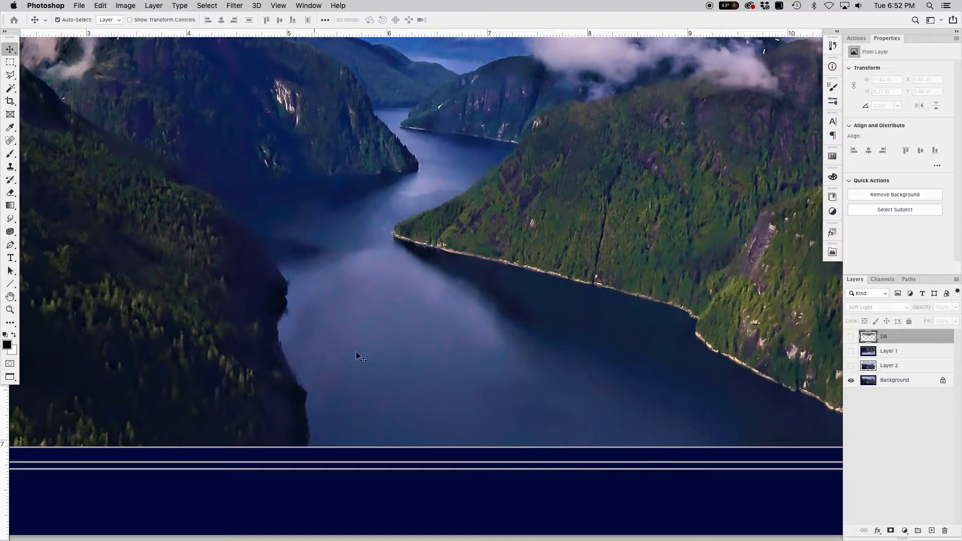
pyautogui.moveTo(433, 368)
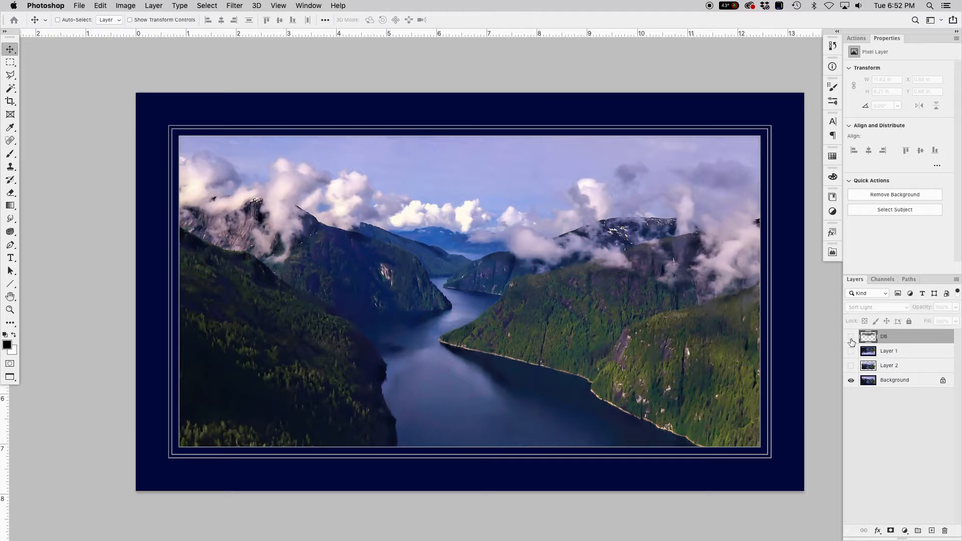
pyautogui.click(850, 336)
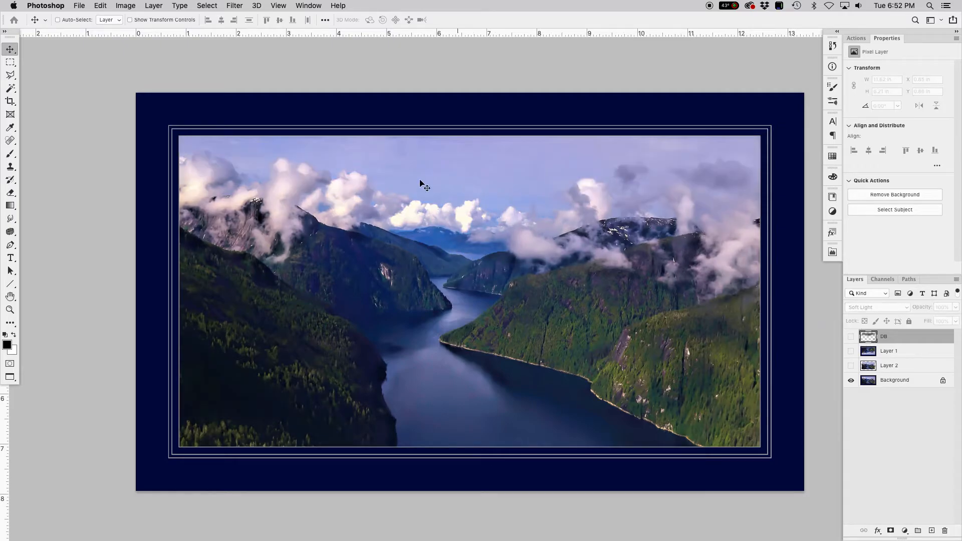
pyautogui.moveTo(452, 295)
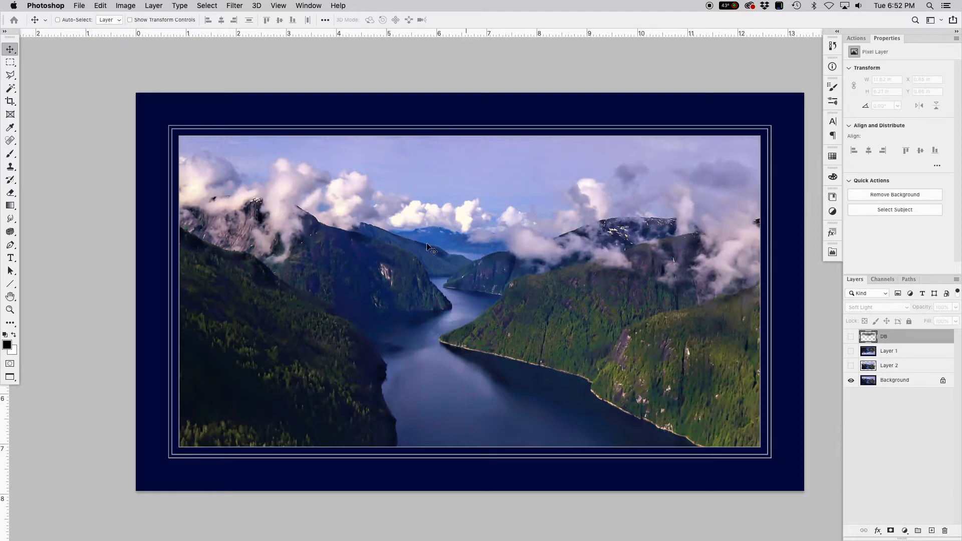
pyautogui.moveTo(478, 201)
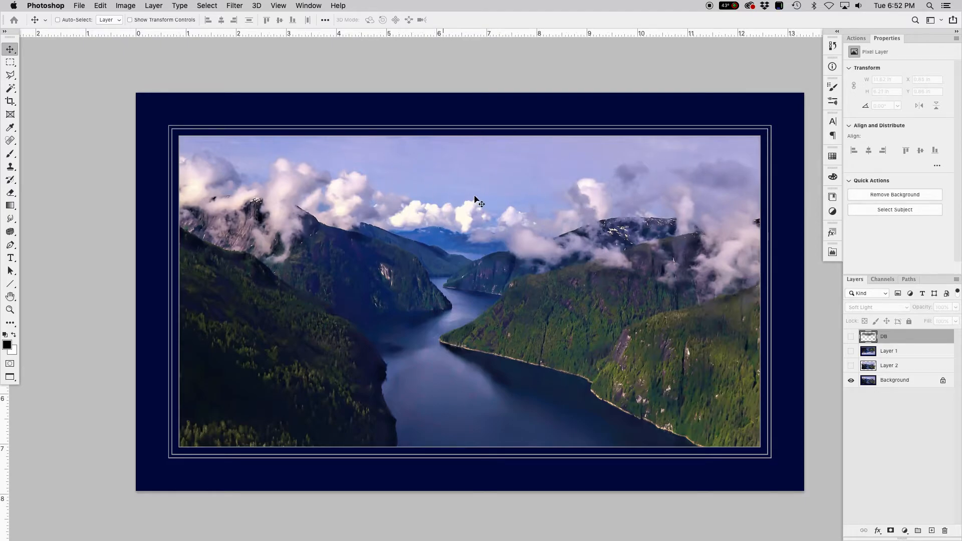
# Step: Make the DB soft-light dodge-and-burn layer visible to darken the sky and mountains
pyautogui.click(850, 336)
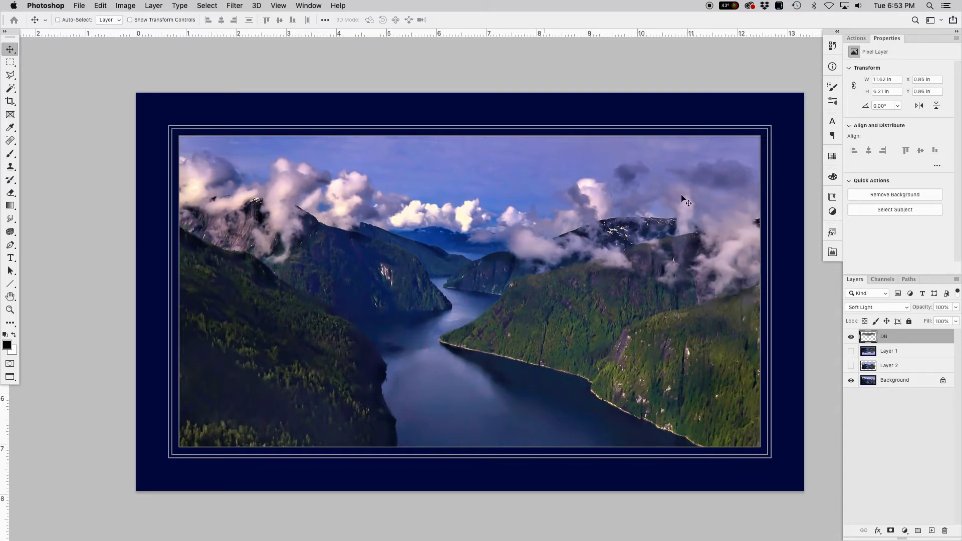
pyautogui.moveTo(375, 325)
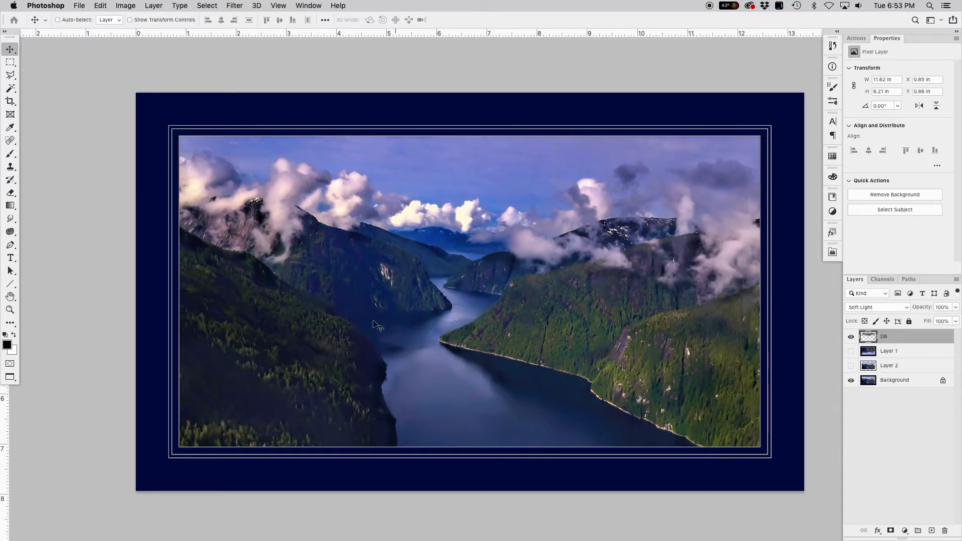
pyautogui.moveTo(447, 421)
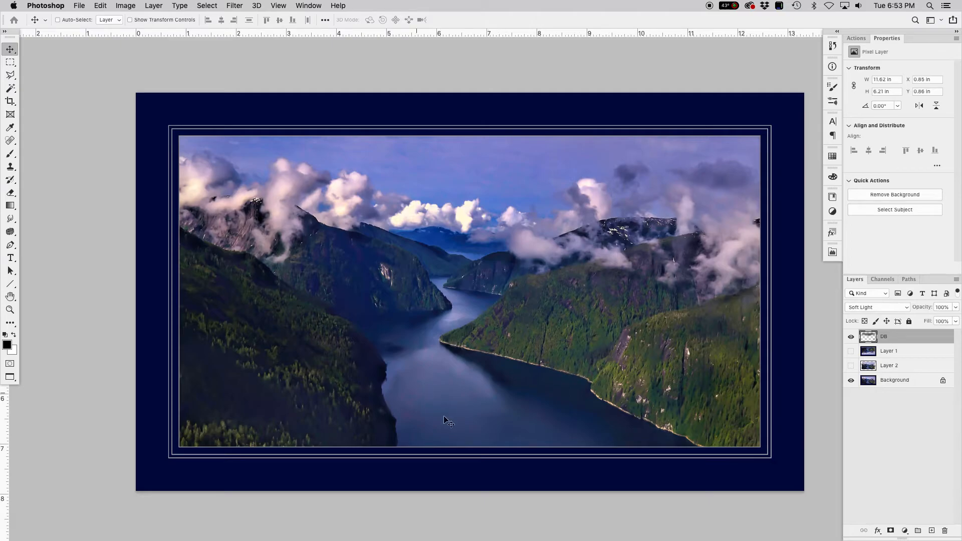
pyautogui.moveTo(309, 225)
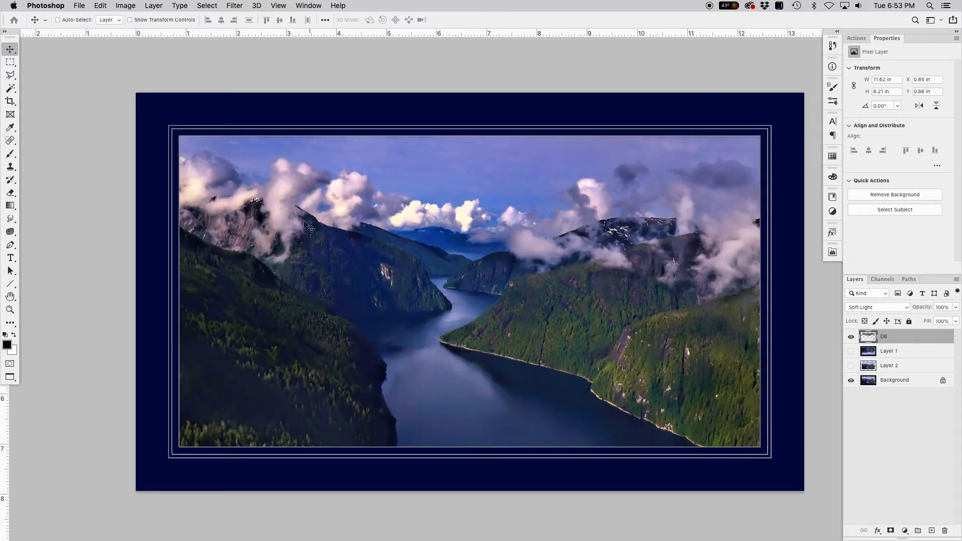
pyautogui.moveTo(267, 234)
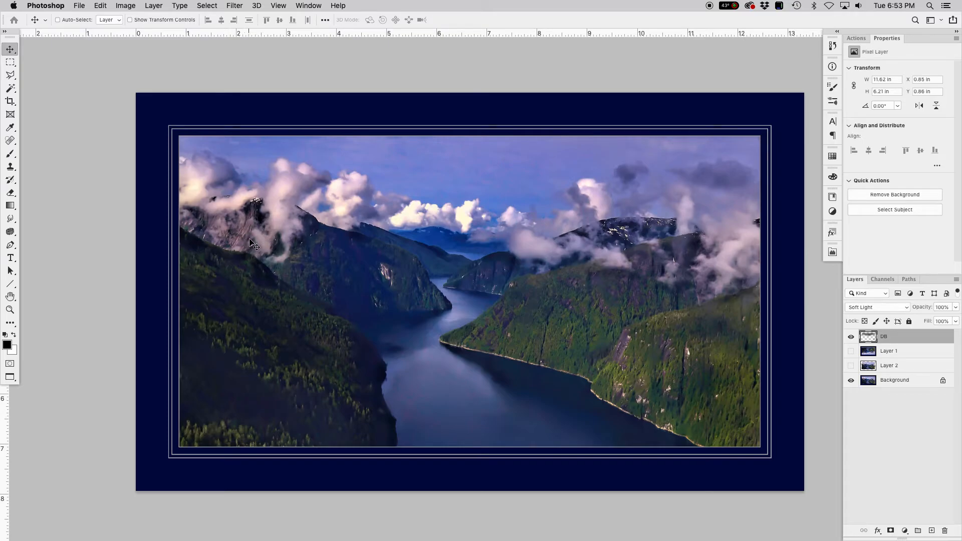
pyautogui.moveTo(317, 336)
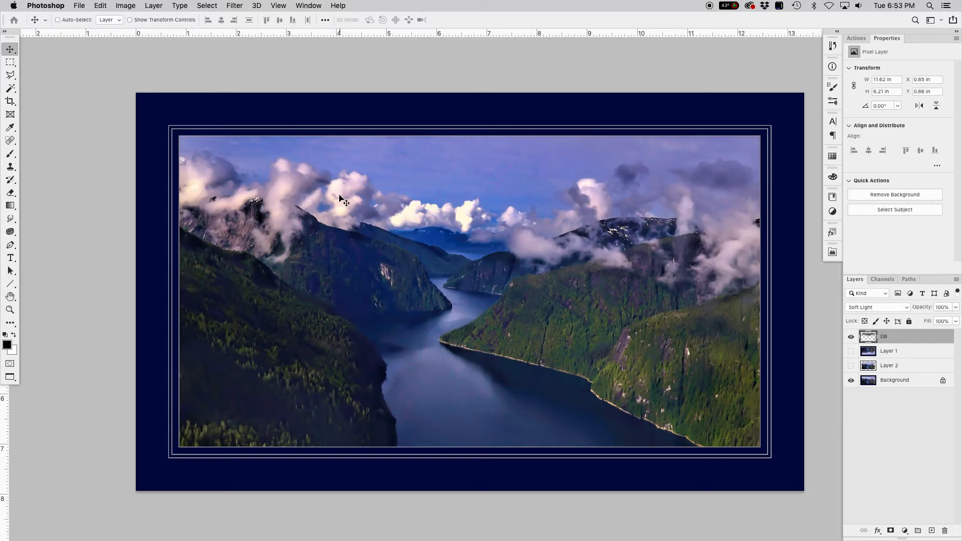
pyautogui.moveTo(473, 221)
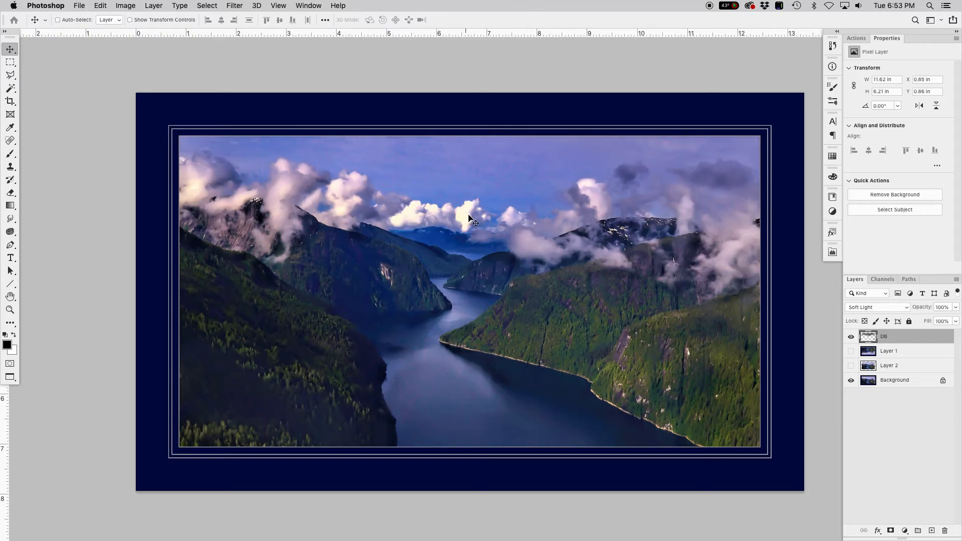
pyautogui.moveTo(607, 287)
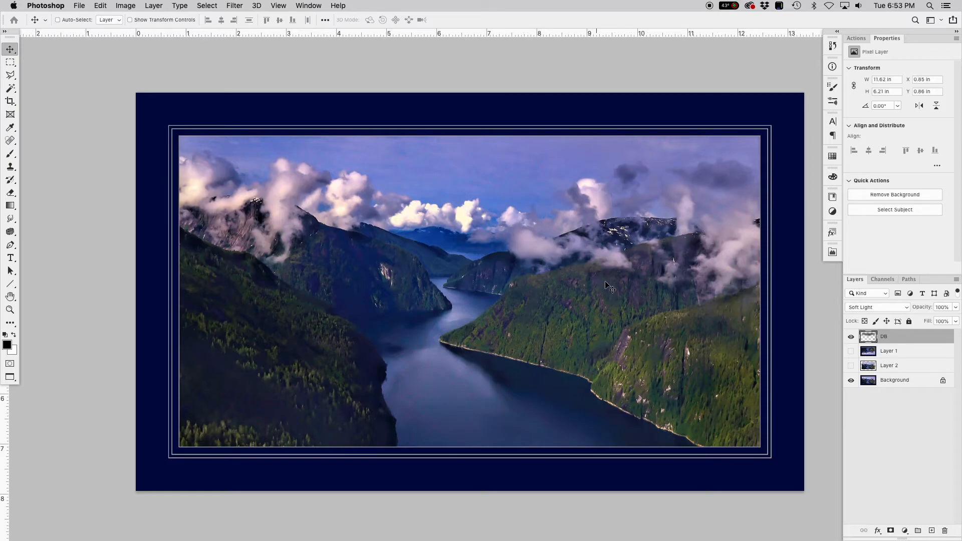
pyautogui.moveTo(439, 214)
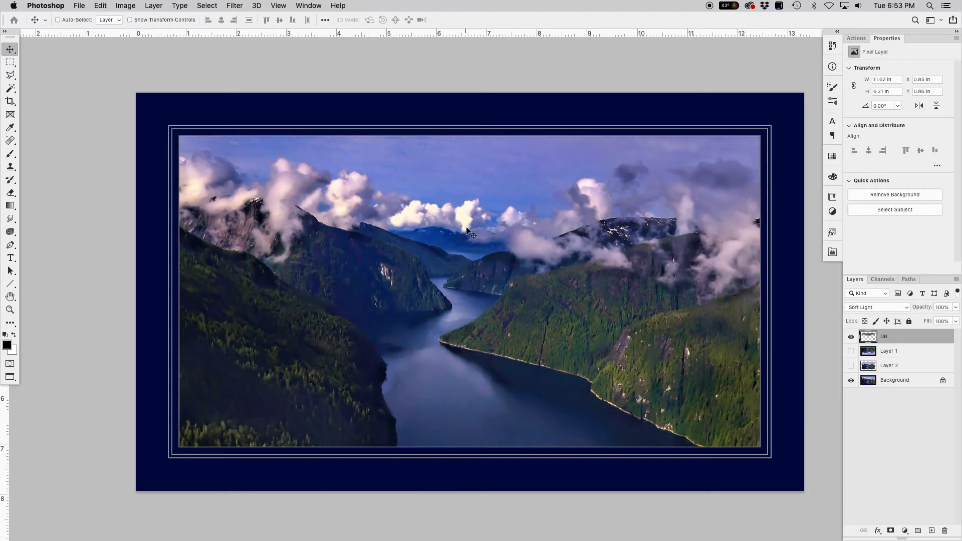
pyautogui.moveTo(469, 232)
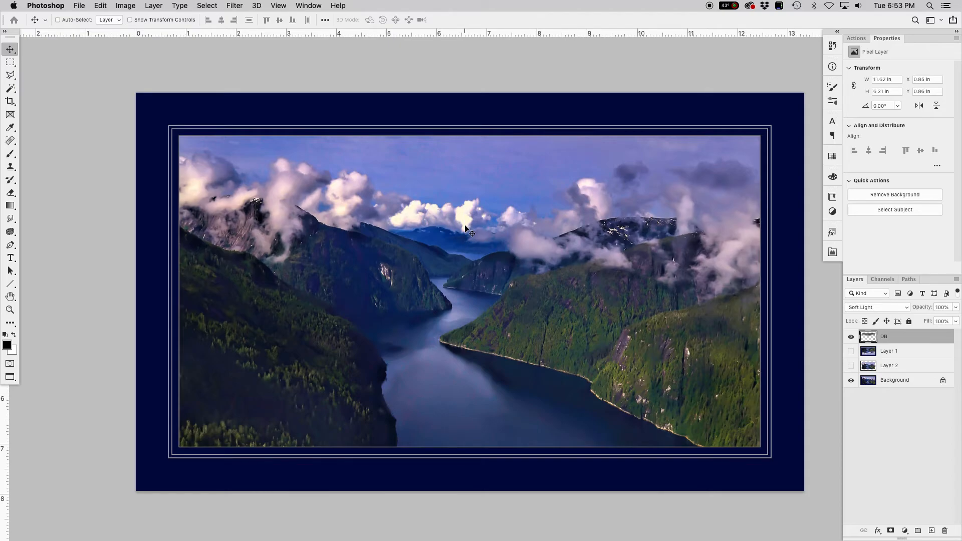
pyautogui.moveTo(472, 220)
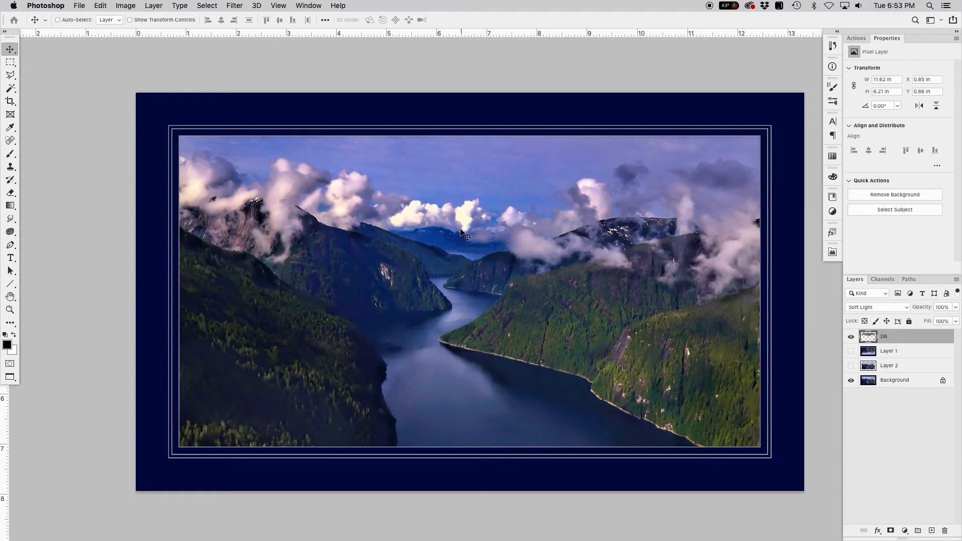
pyautogui.moveTo(404, 222)
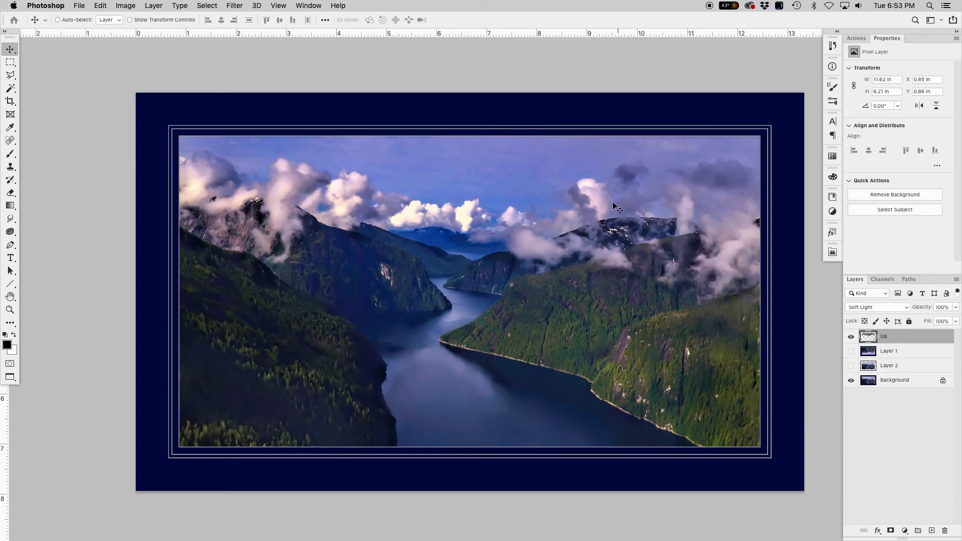
pyautogui.moveTo(415, 287)
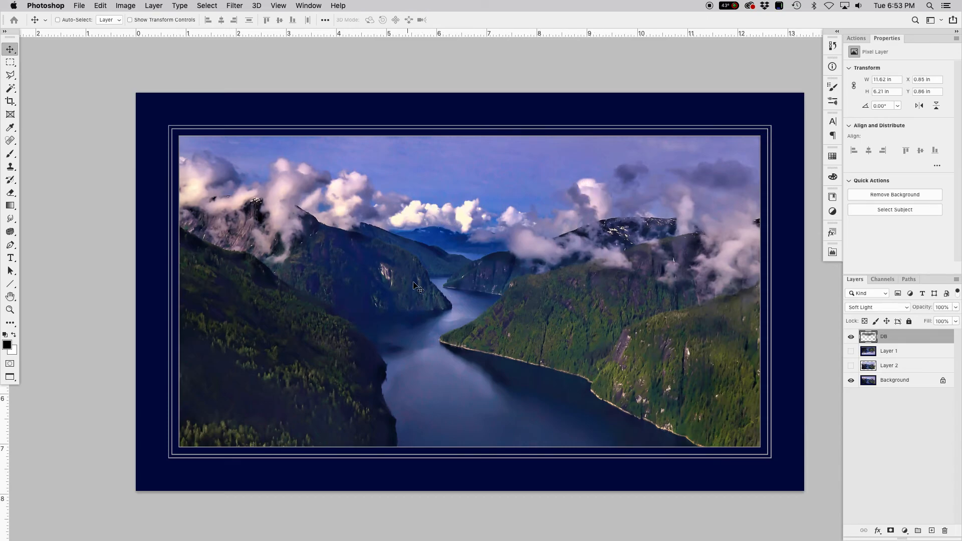
pyautogui.moveTo(420, 293)
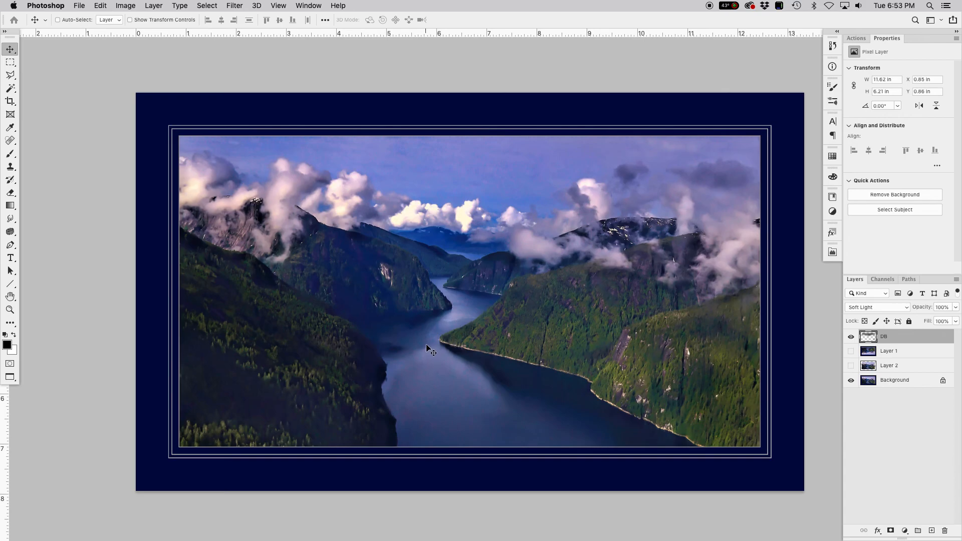
pyautogui.moveTo(427, 356)
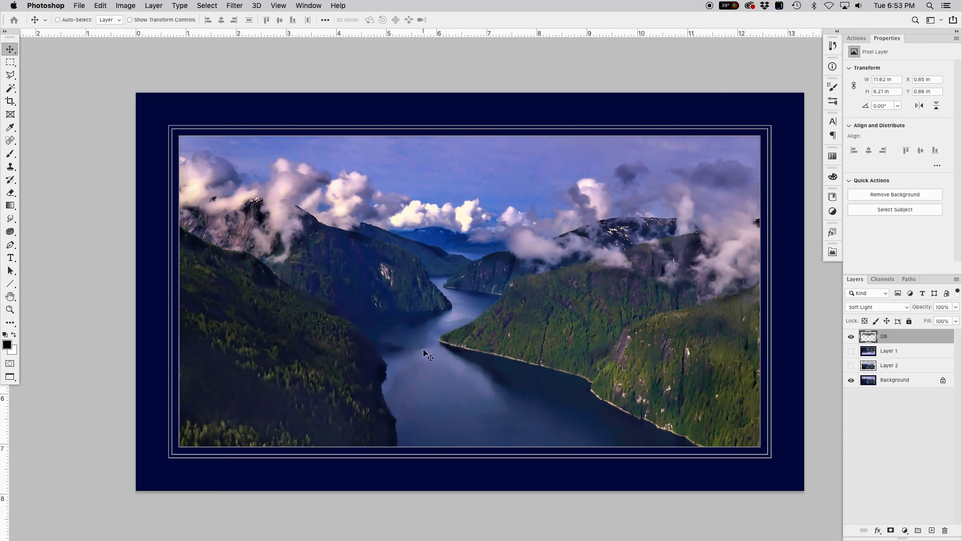
pyautogui.moveTo(428, 356)
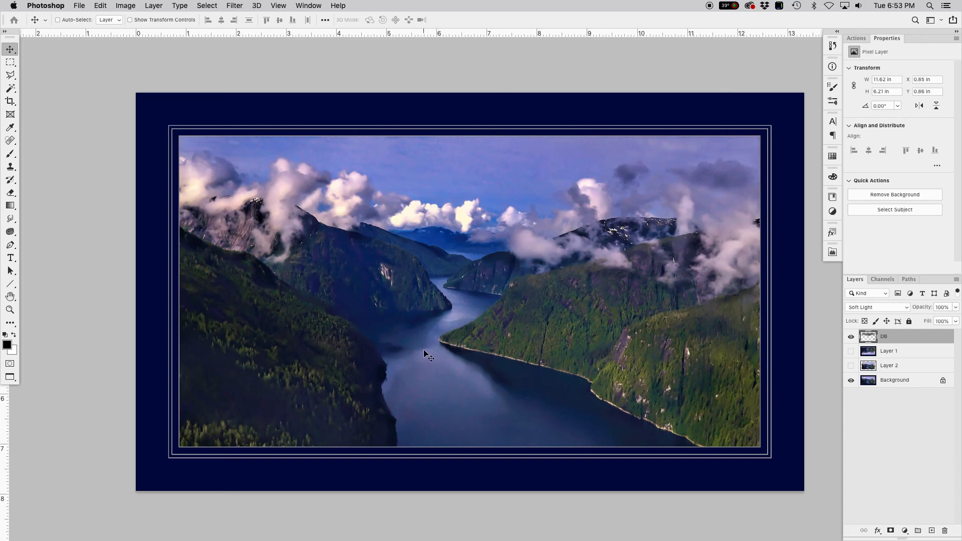